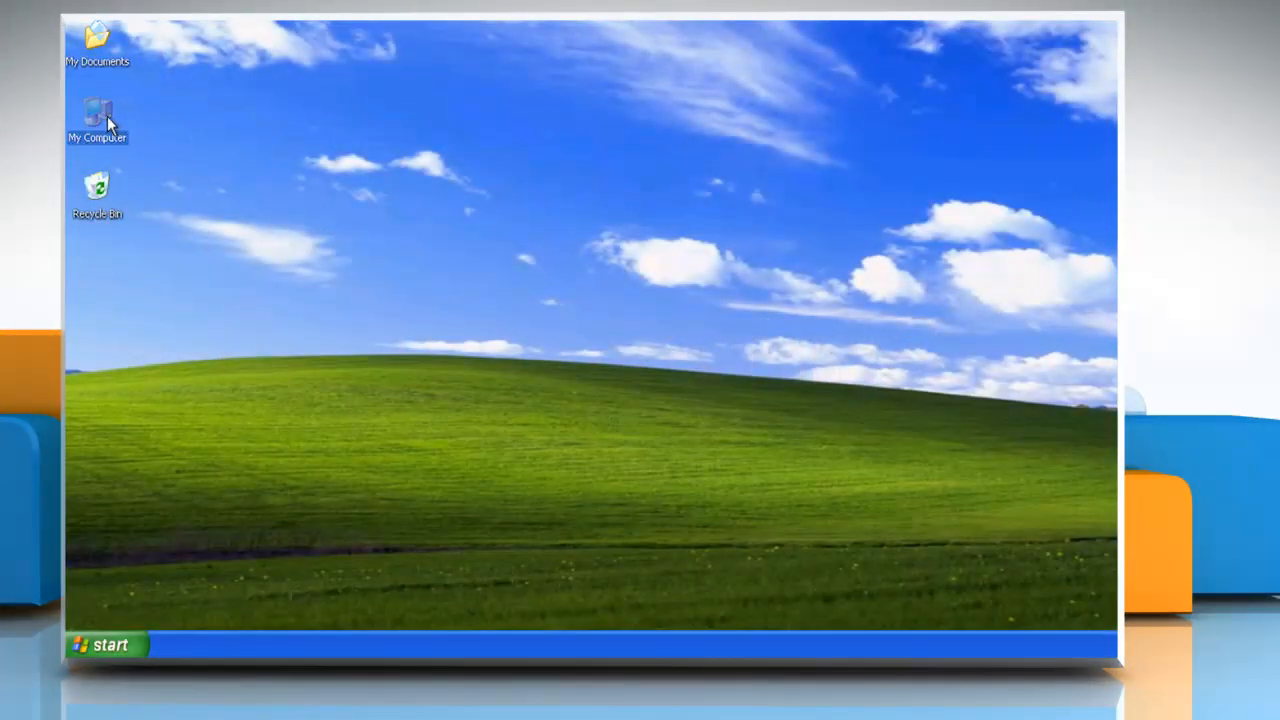
Launch Computer Management from My Computer's Manage action and enter services.msc in Run.
right_click(96, 120)
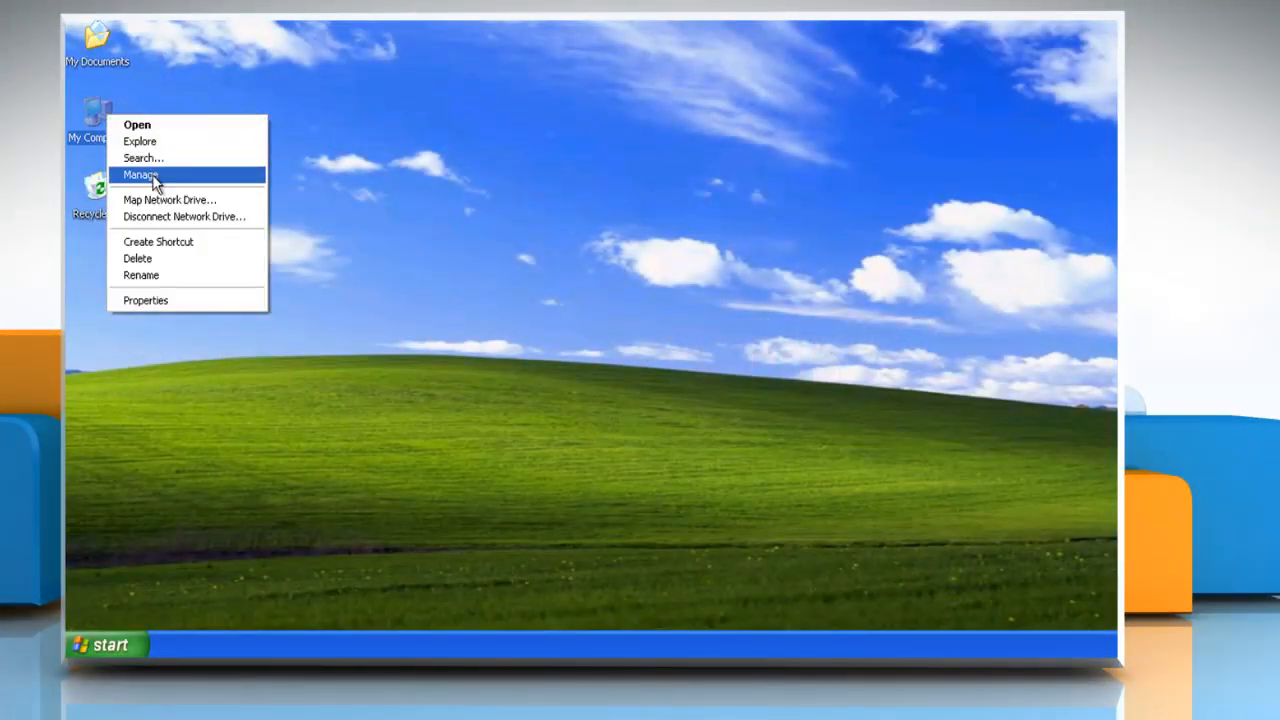
left_click(140, 176)
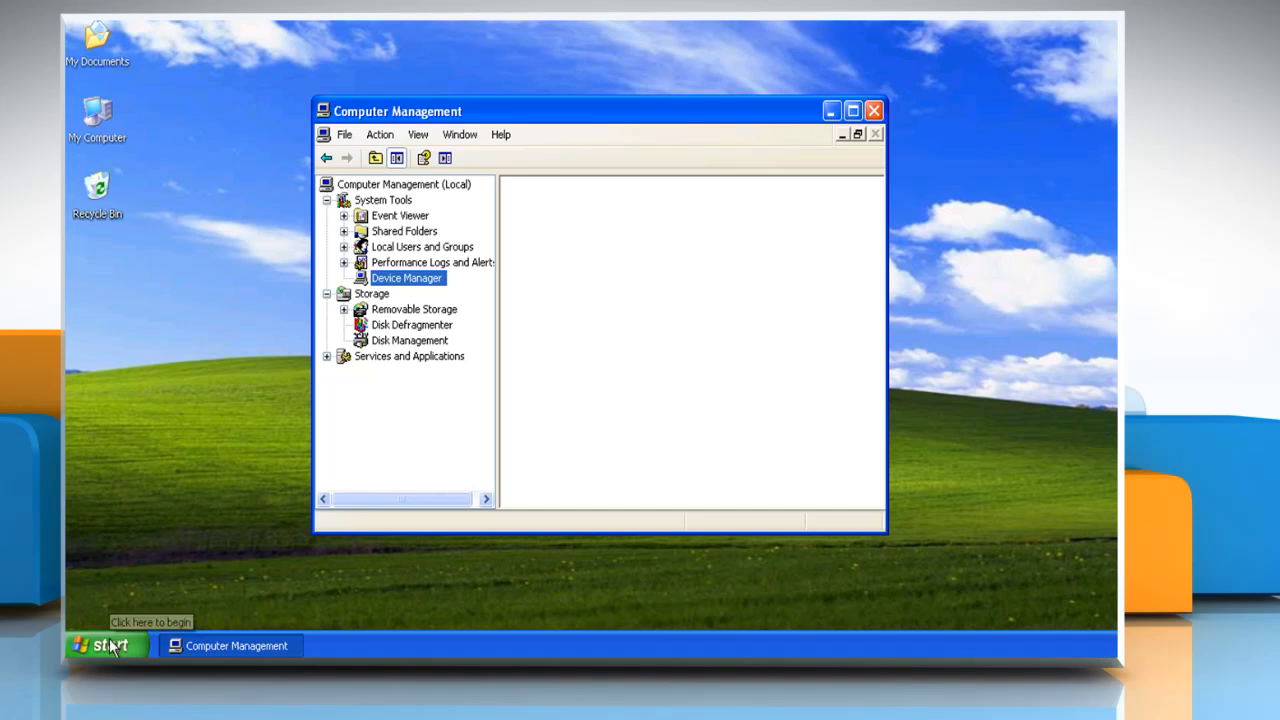
type("services.msc")
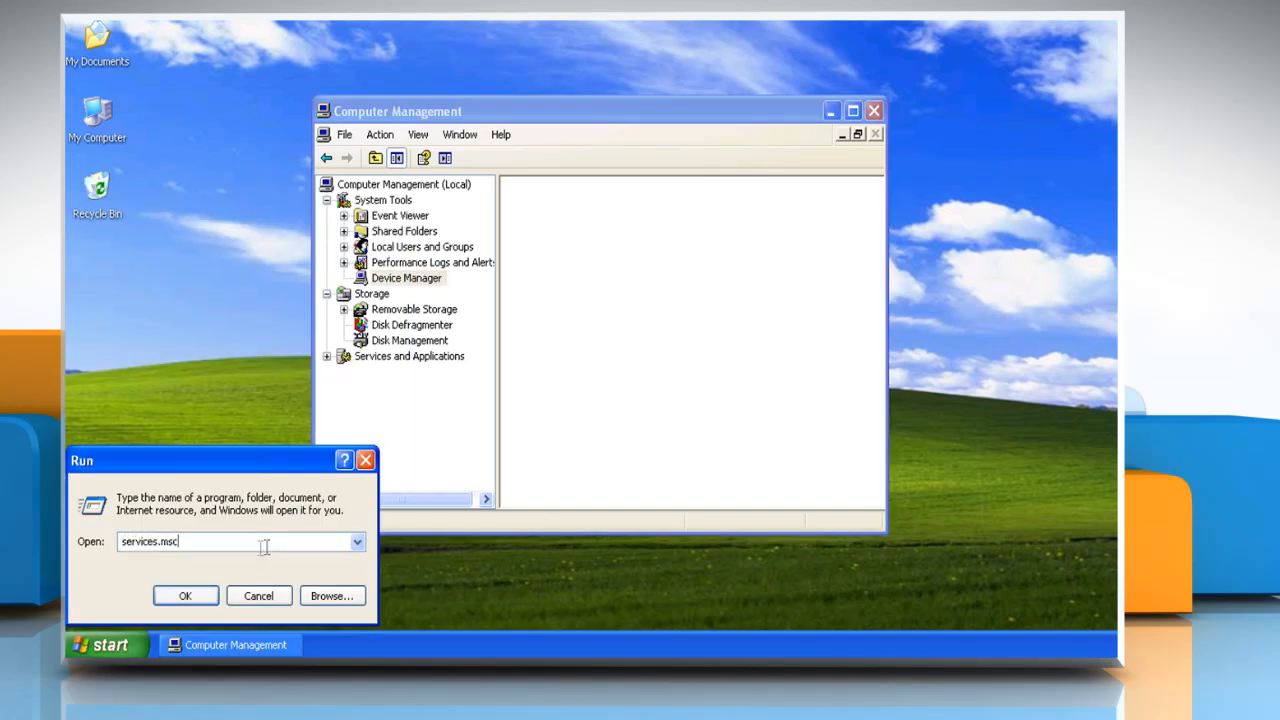
Bring up the Services list and scroll down to the Plug and Play service.
left_click(184, 596)
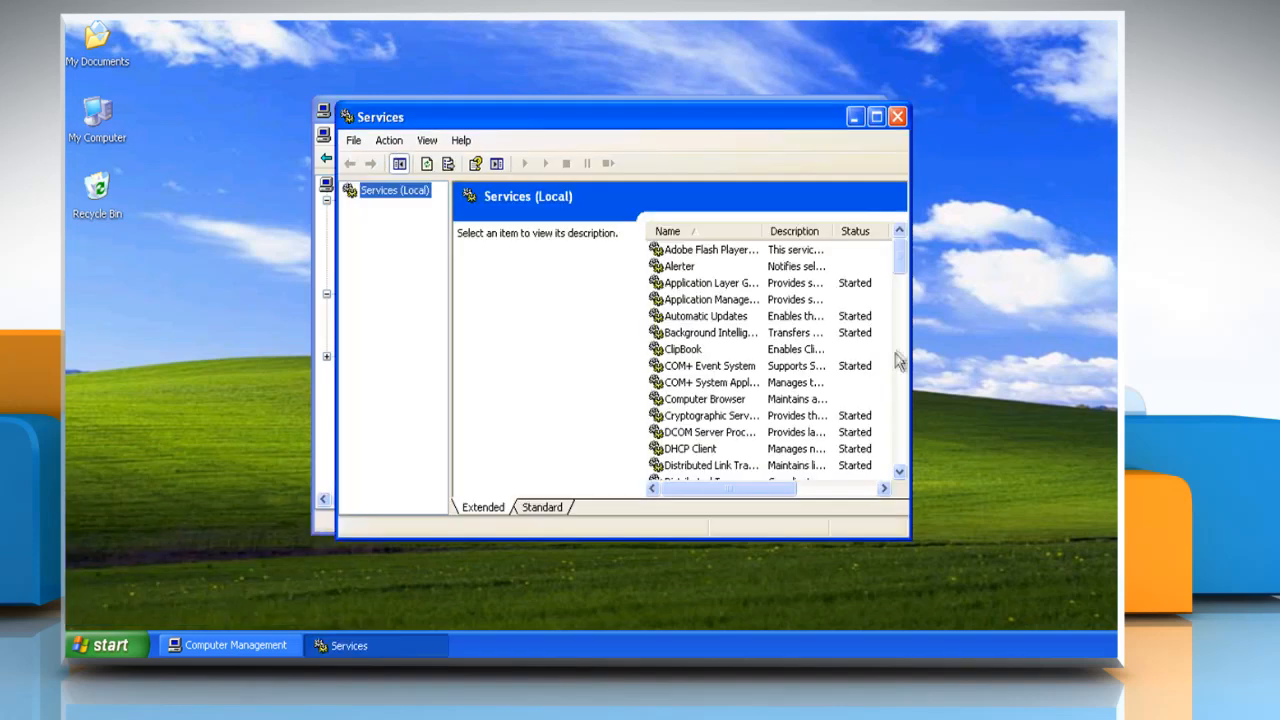
scroll("down", 3)
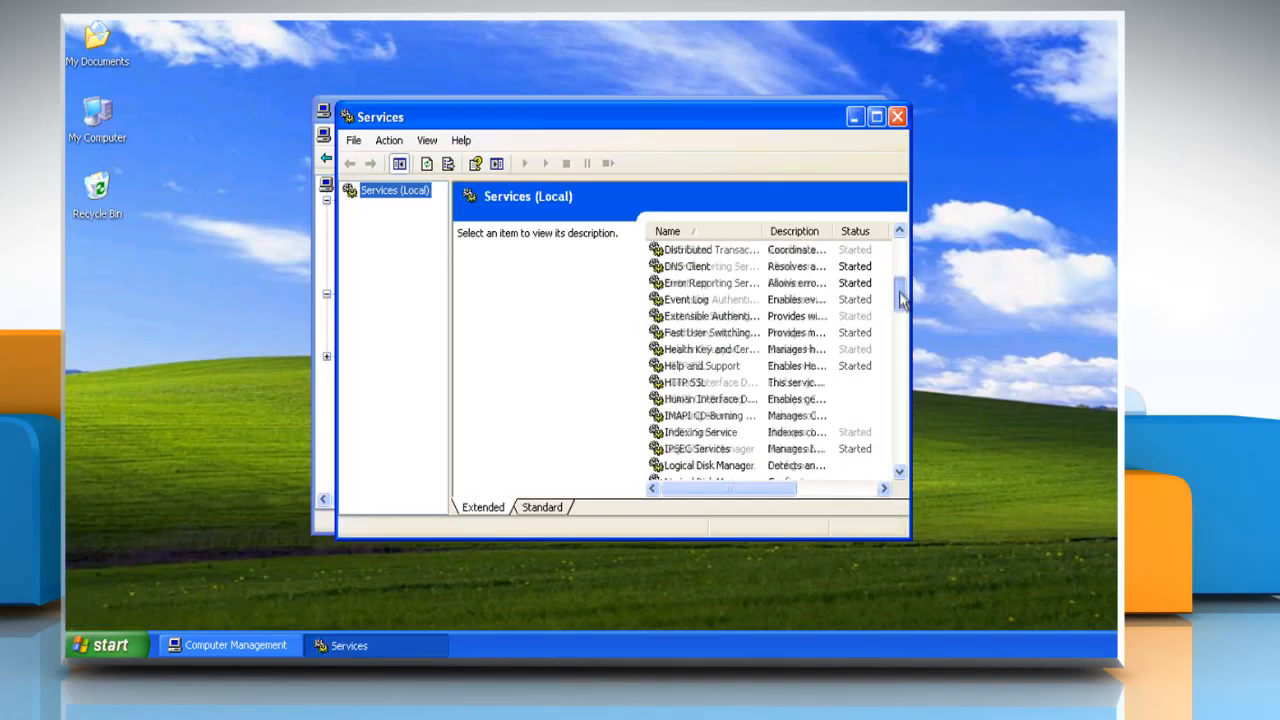
scroll("down", 3)
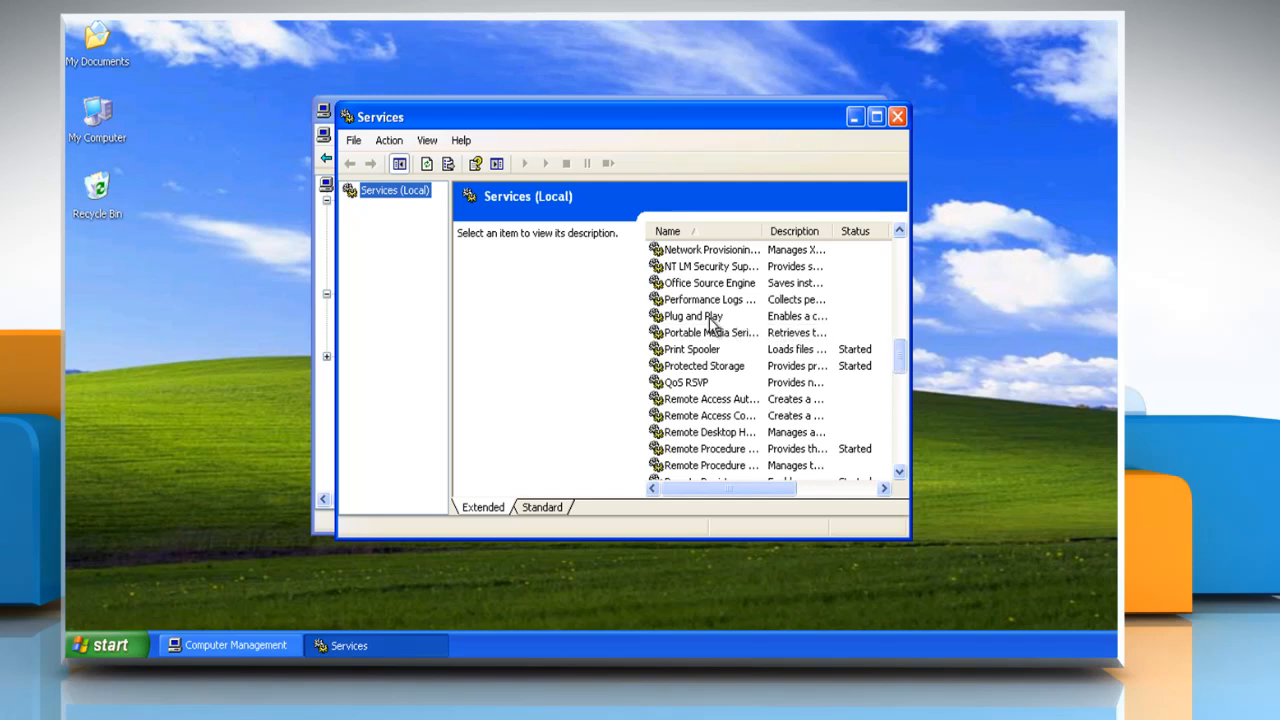
View Plug and Play's Properties, dismissing the service-not-available warning.
right_click(692, 316)
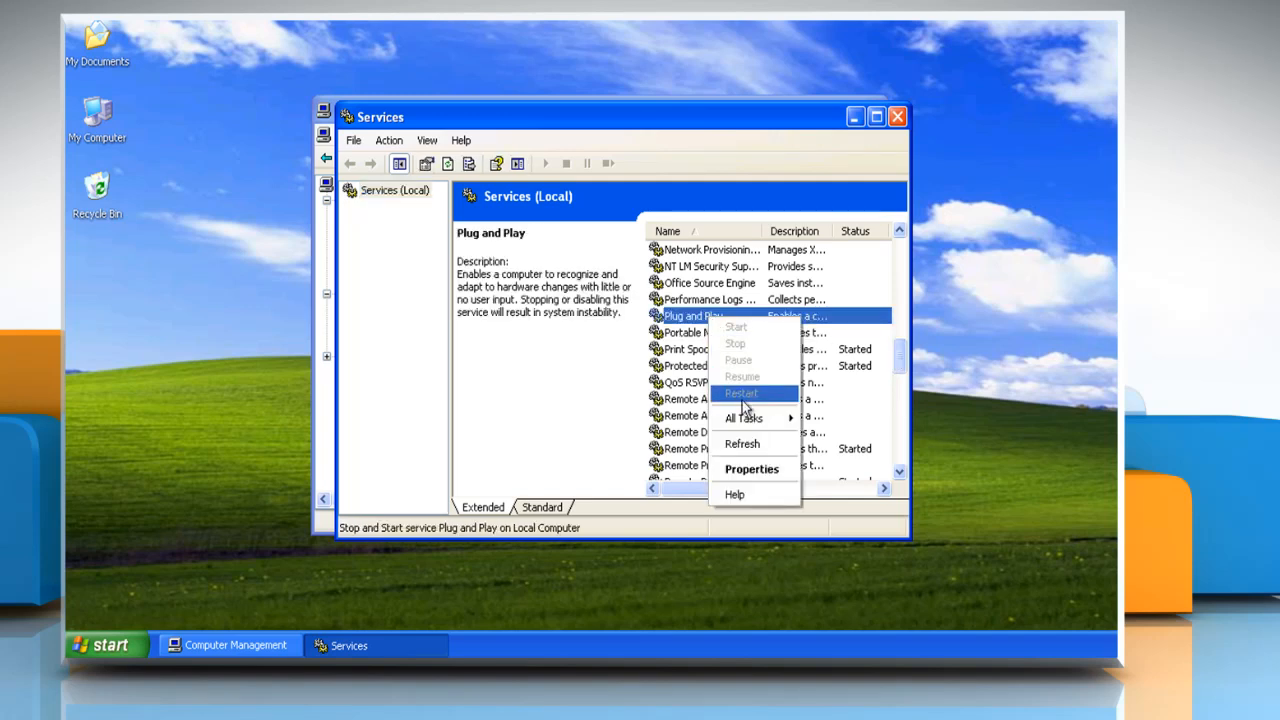
left_click(740, 392)
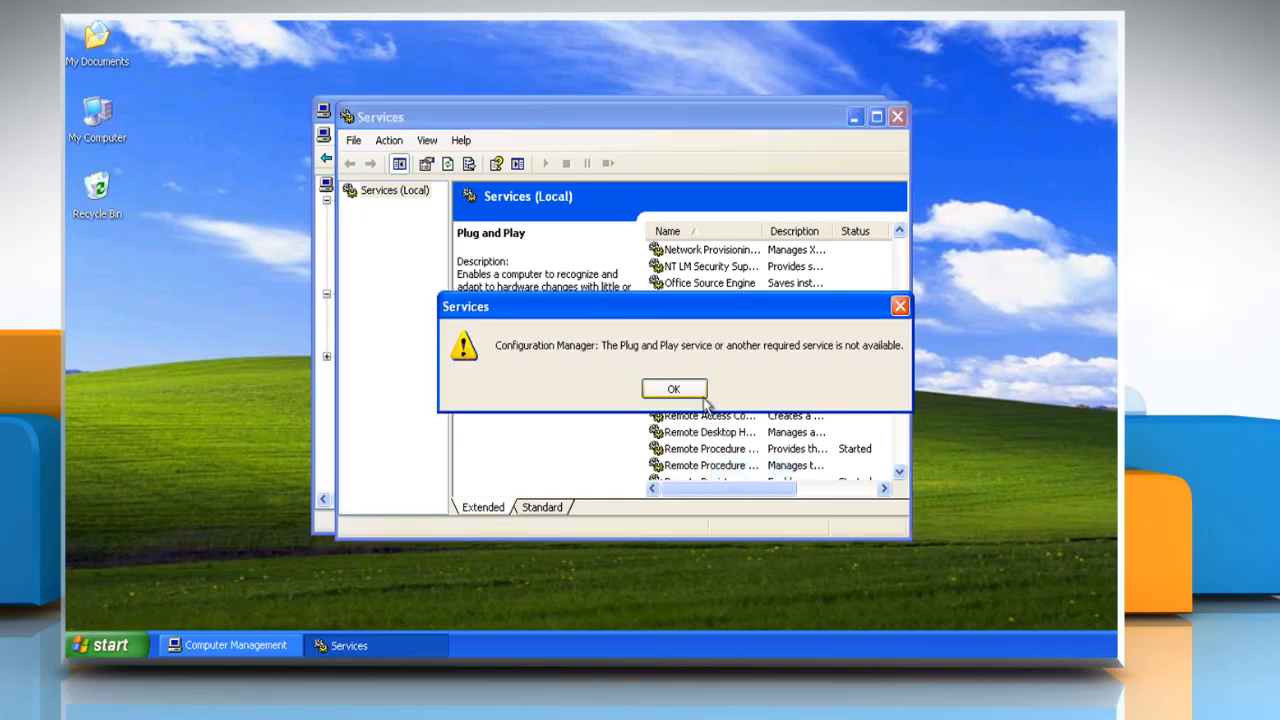
left_click(672, 388)
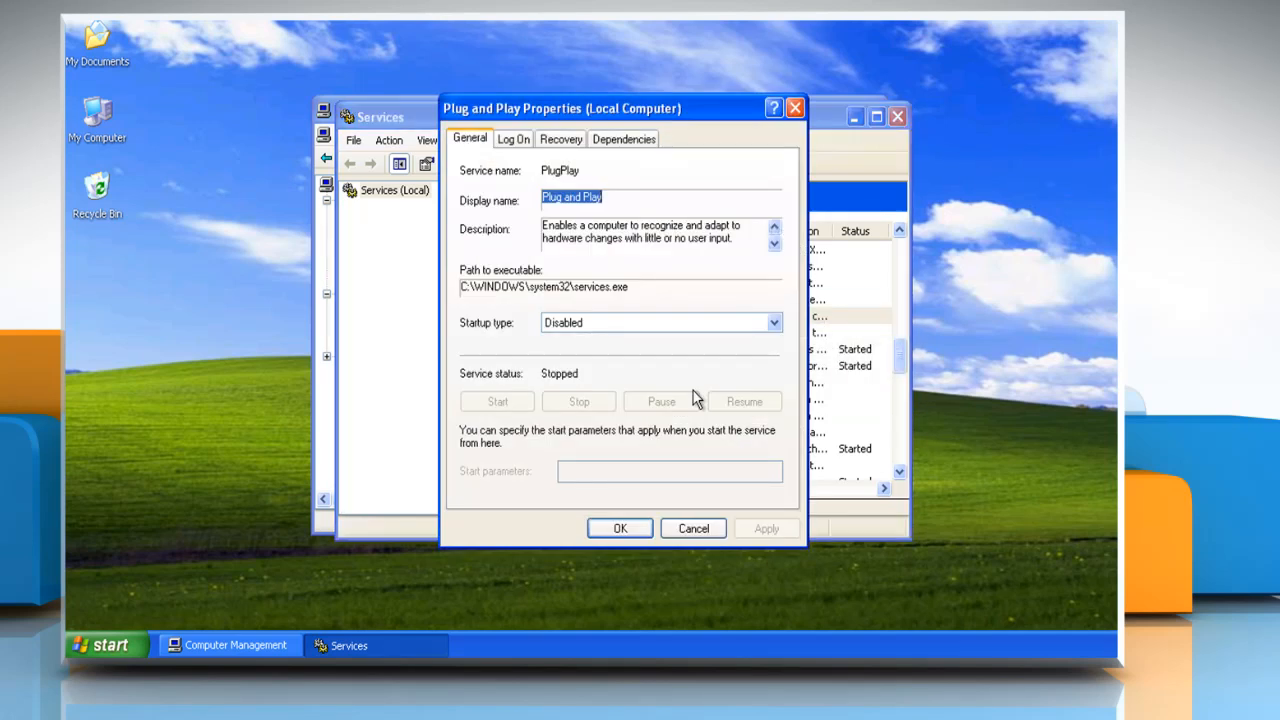
Set Plug and Play's Startup type to Automatic, apply it, and start the service.
left_click(772, 322)
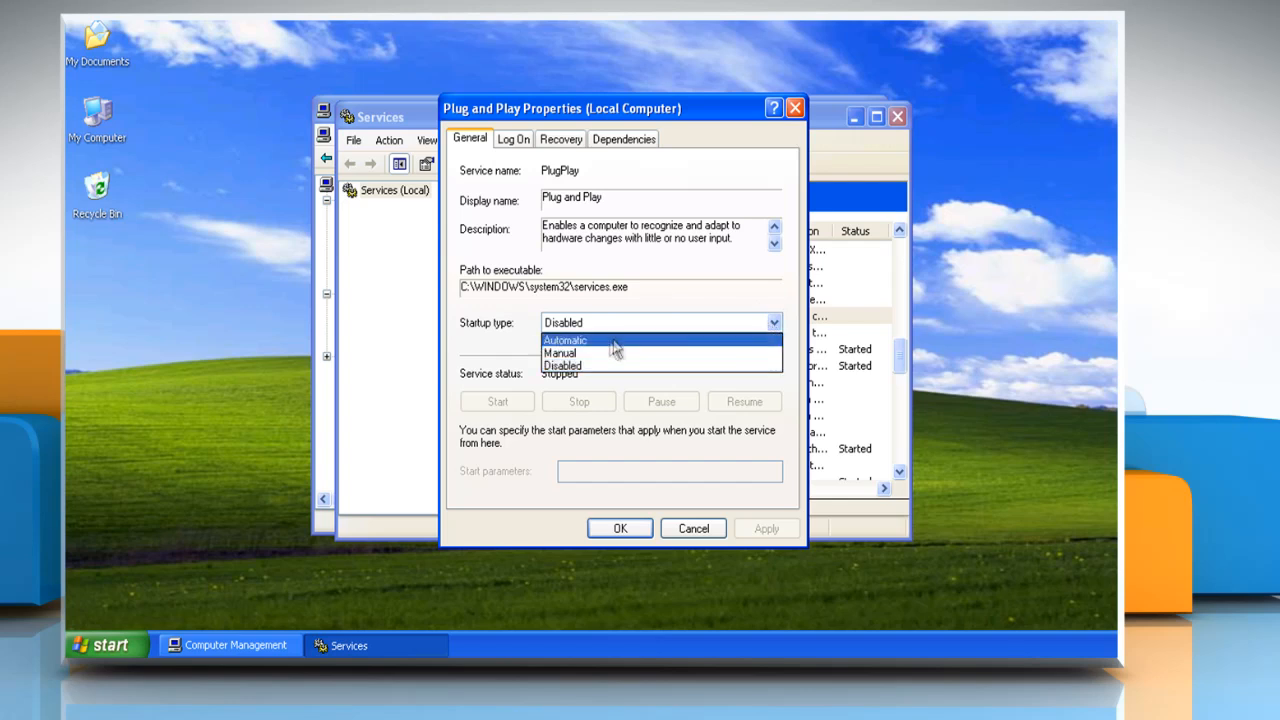
left_click(564, 340)
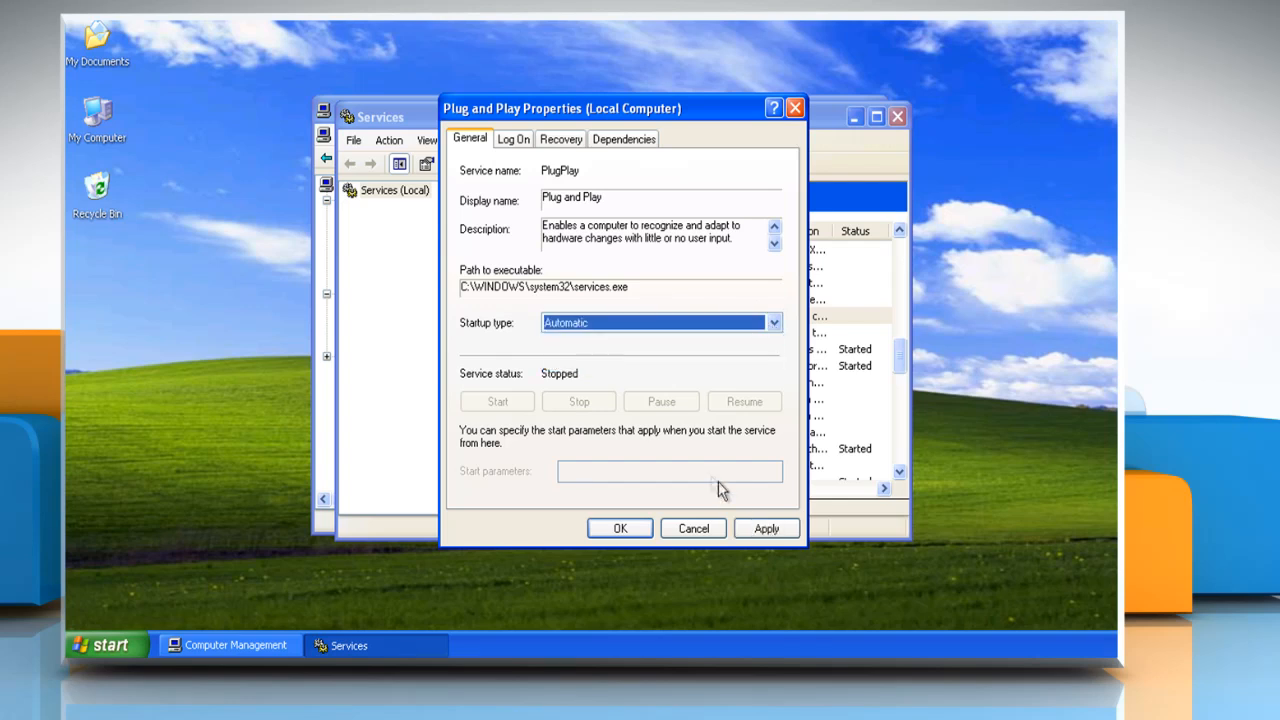
left_click(496, 400)
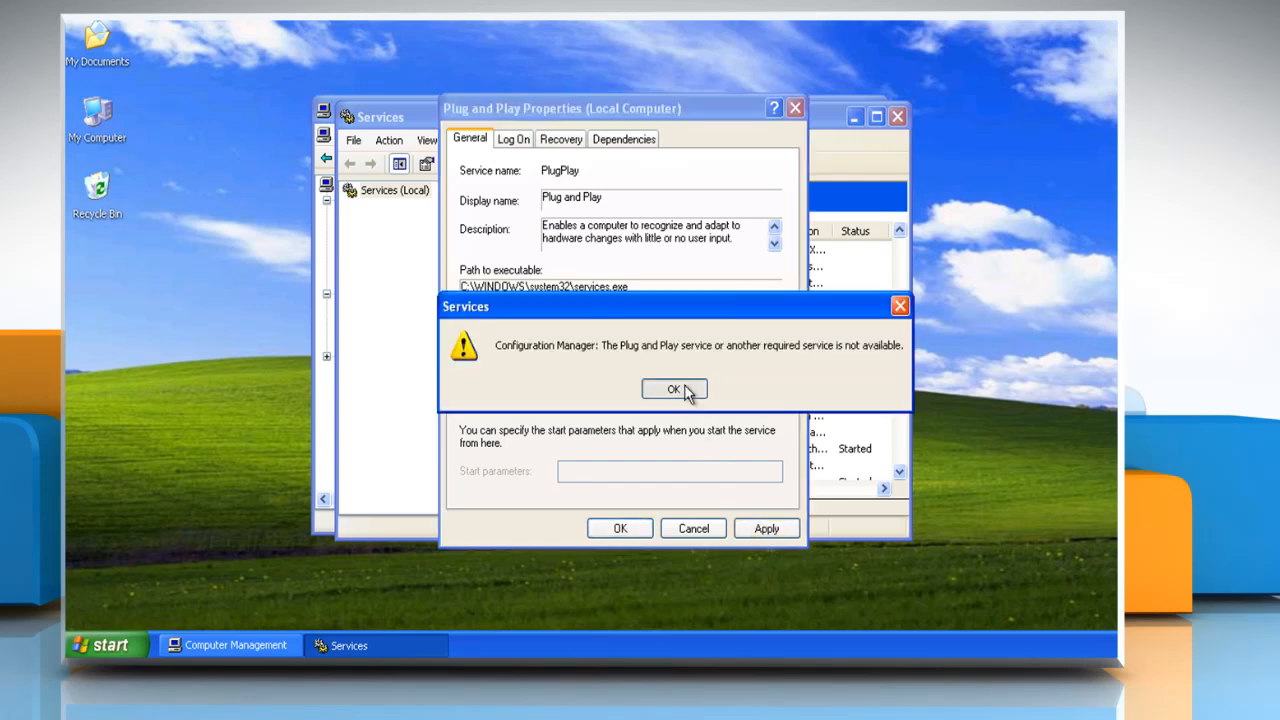
left_click(674, 388)
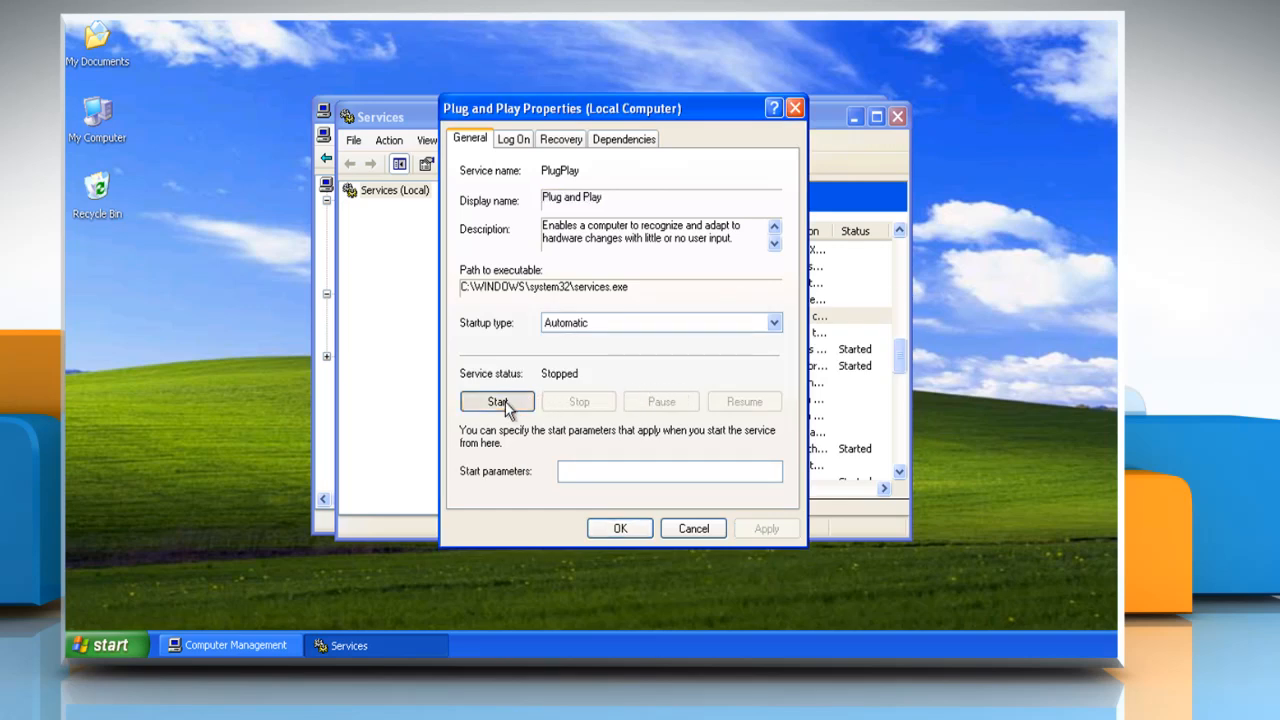
left_click(496, 400)
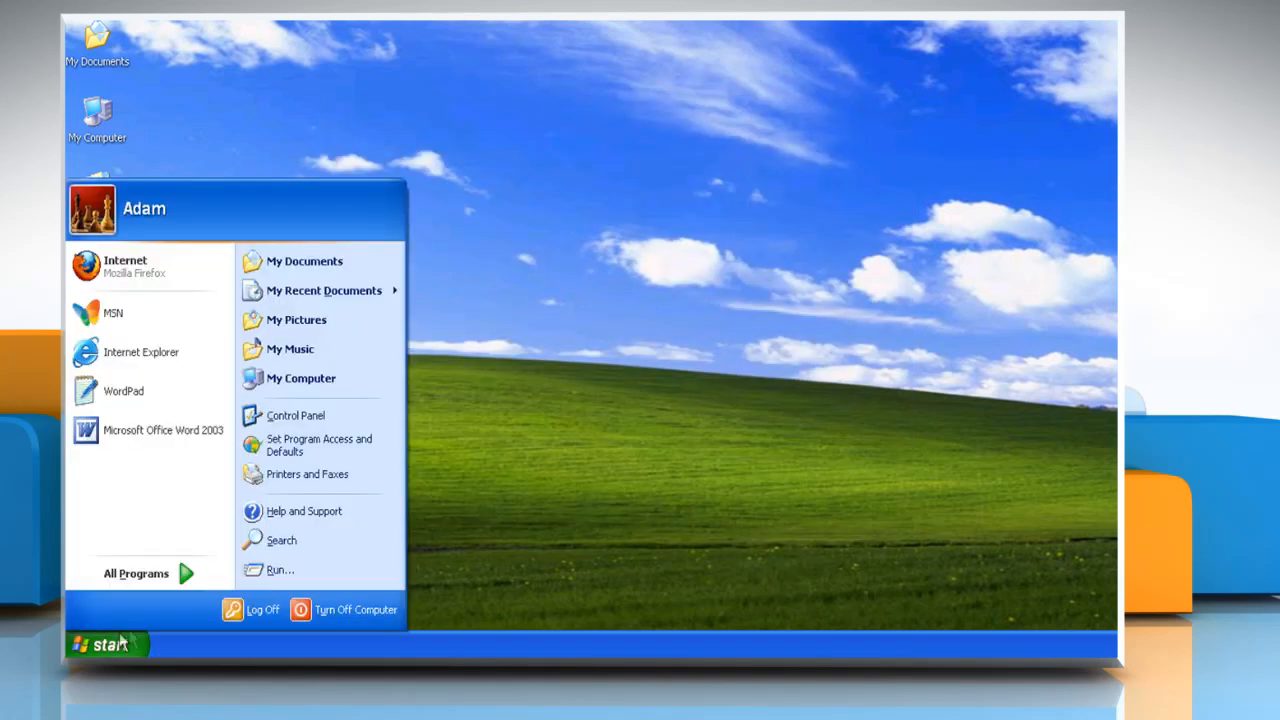
Reopen Computer Management via My Computer's Manage action to check Device Manager.
left_click(356, 608)
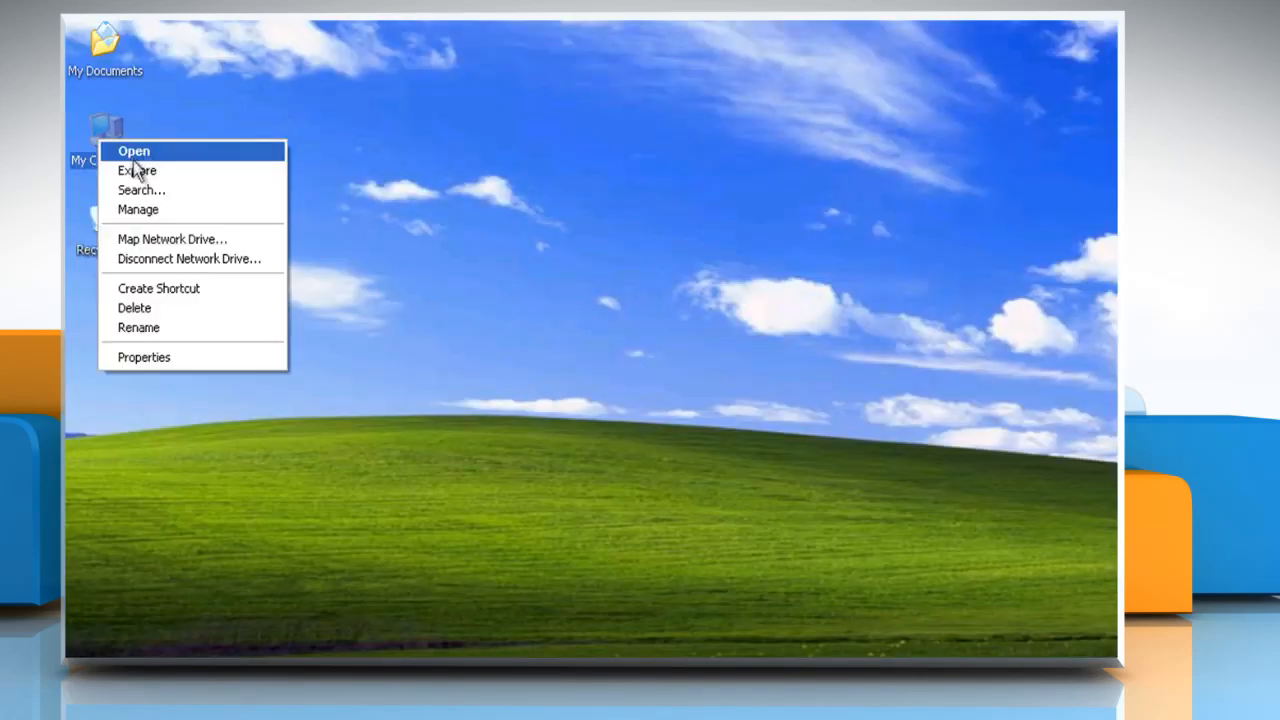
left_click(138, 210)
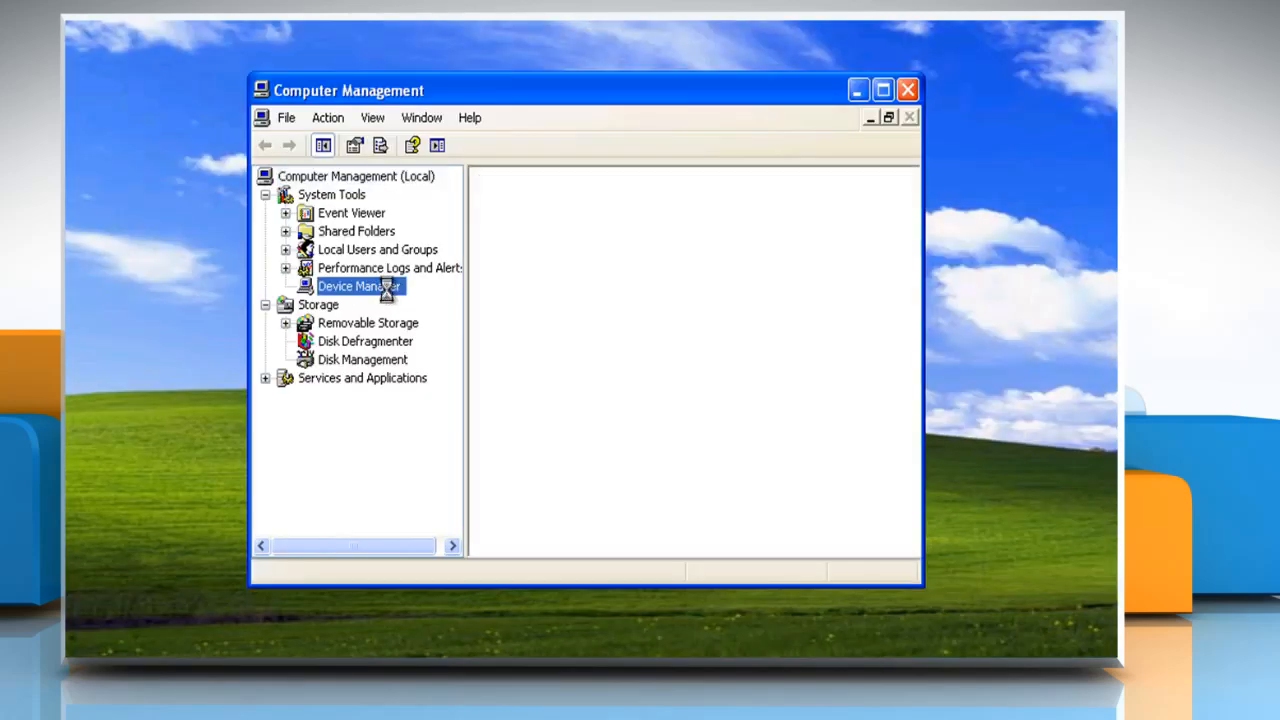